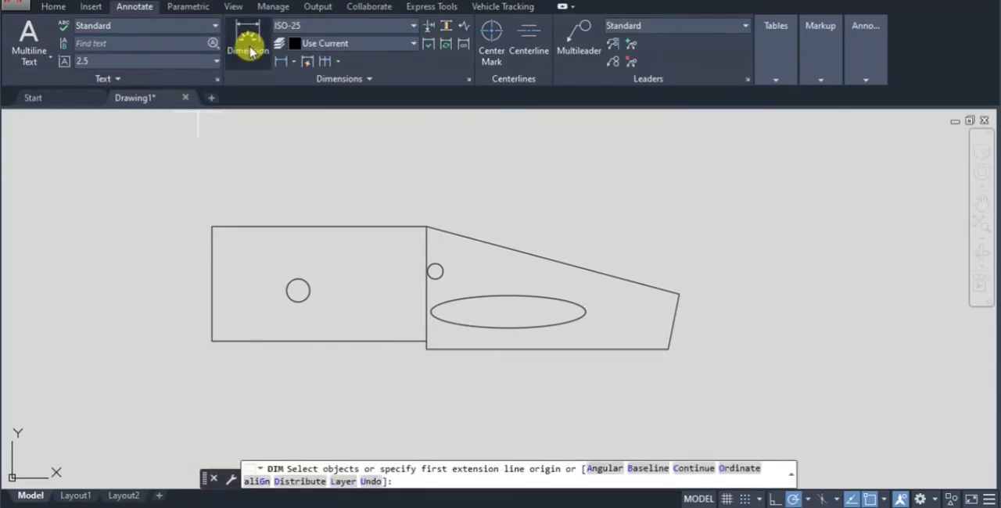
{"action": "mouse_move", "coordinate": [254, 102]}
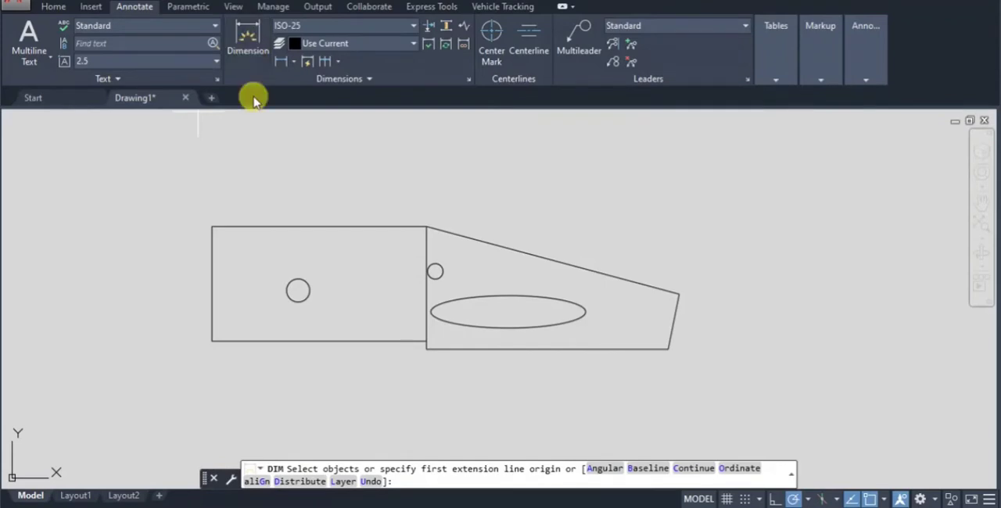
Start a linear dimension from the top-left corner of the part's left rectangular section.
{"action": "left_click", "coordinate": [211, 226]}
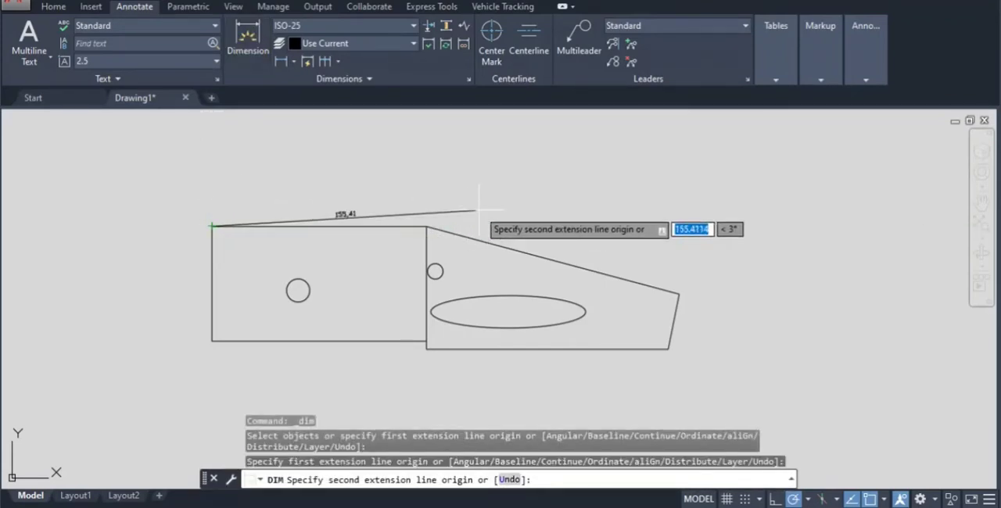
{"action": "mouse_move", "coordinate": [441, 194]}
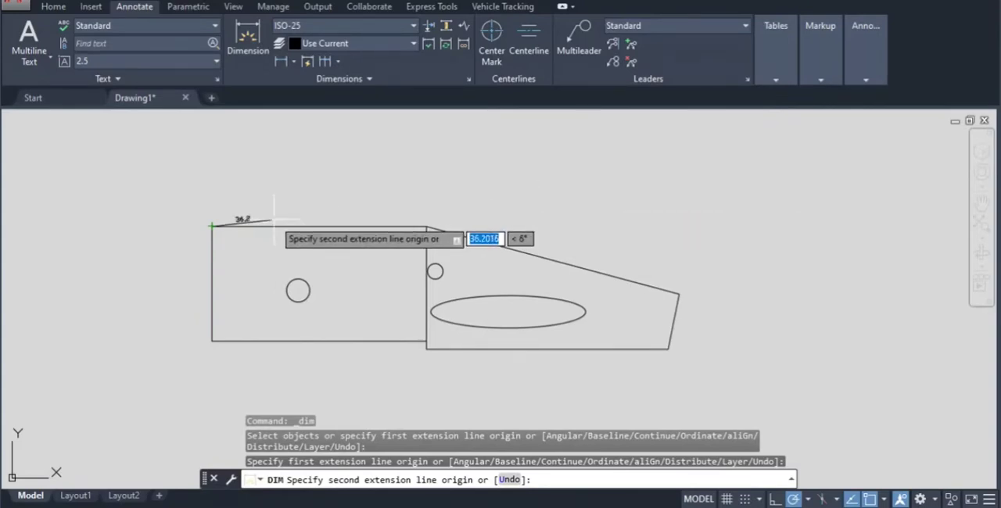
{"action": "mouse_move", "coordinate": [425, 227]}
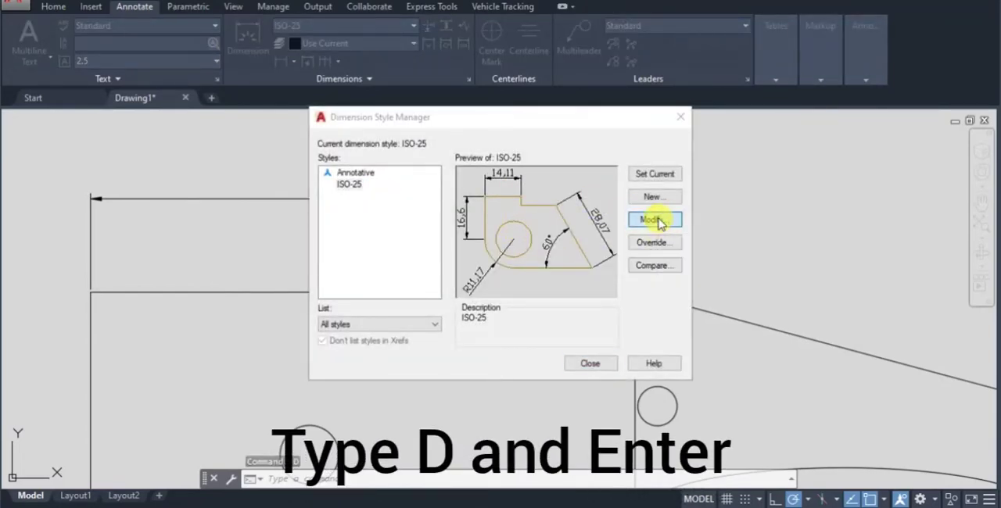
Modify the ISO-25 dimension style to reach its Tolerances settings.
{"action": "left_click", "coordinate": [654, 219]}
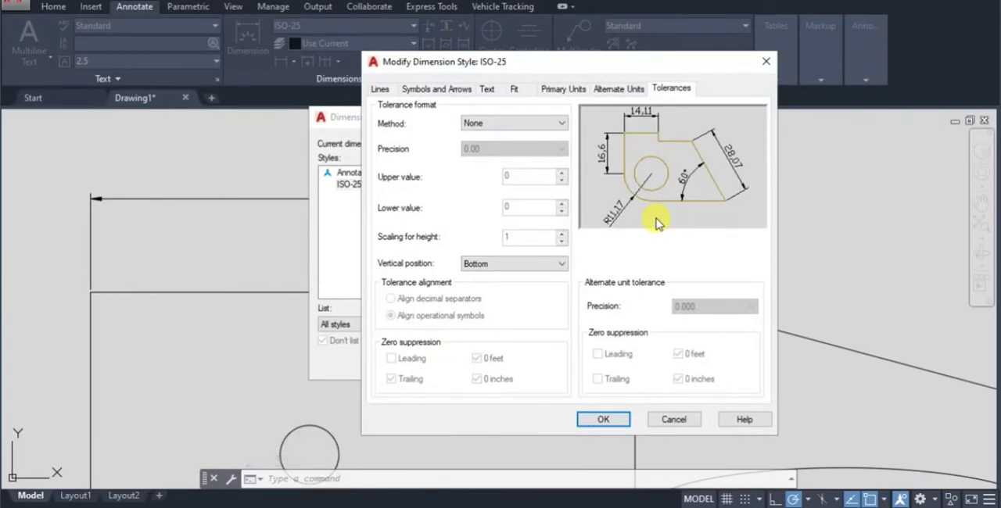
{"action": "mouse_move", "coordinate": [675, 125]}
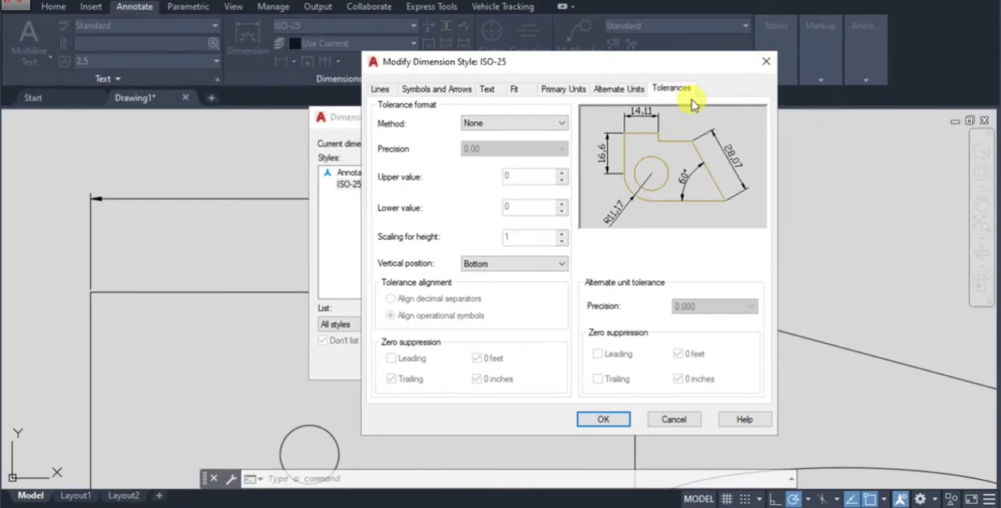
{"action": "mouse_move", "coordinate": [687, 85]}
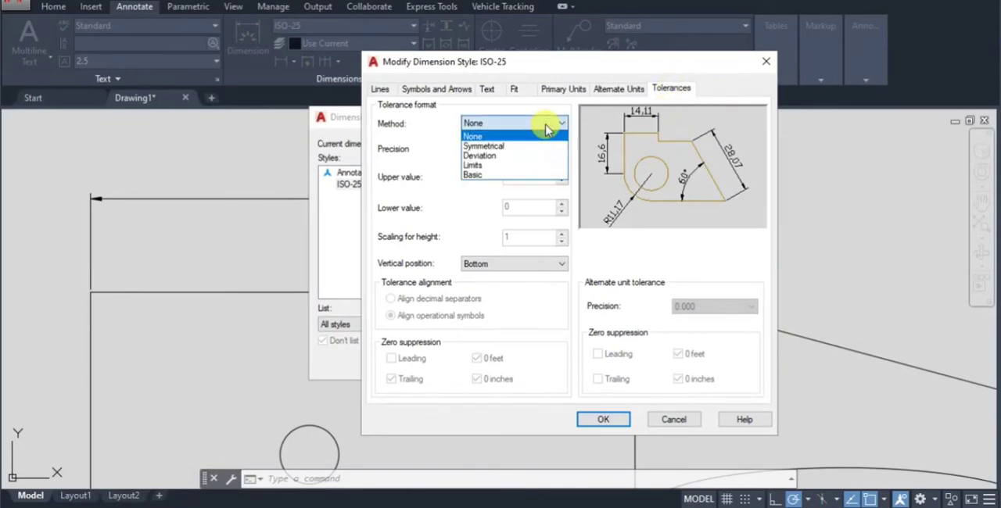
{"action": "mouse_move", "coordinate": [483, 147]}
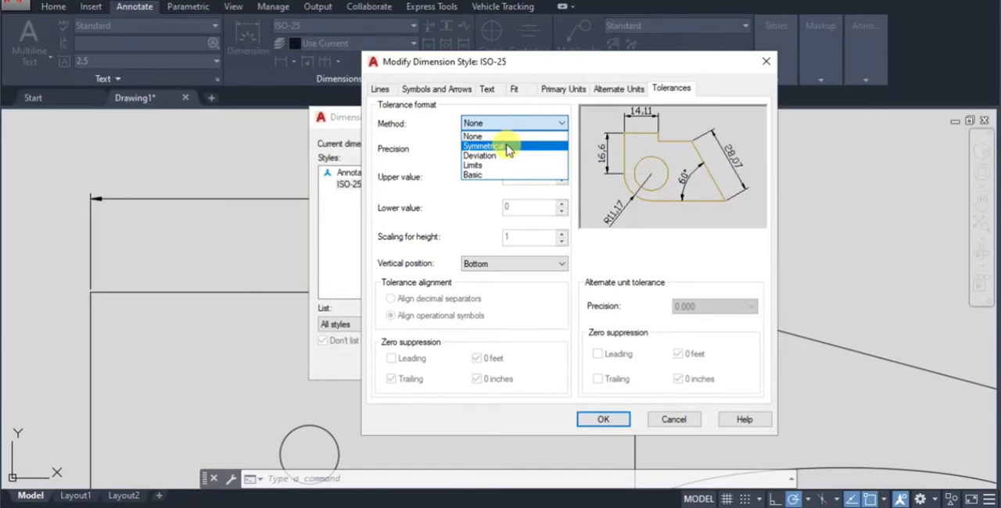
{"action": "mouse_move", "coordinate": [504, 175]}
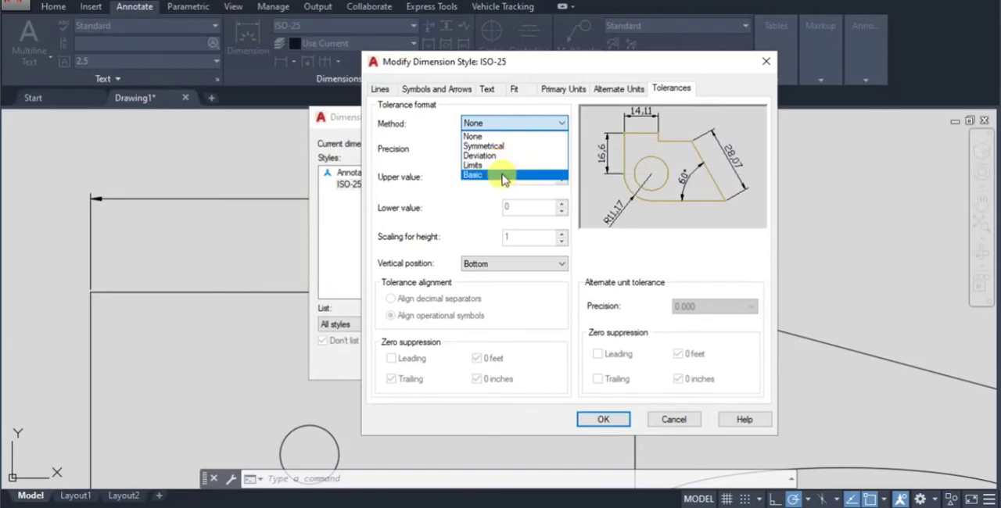
{"action": "mouse_move", "coordinate": [483, 147]}
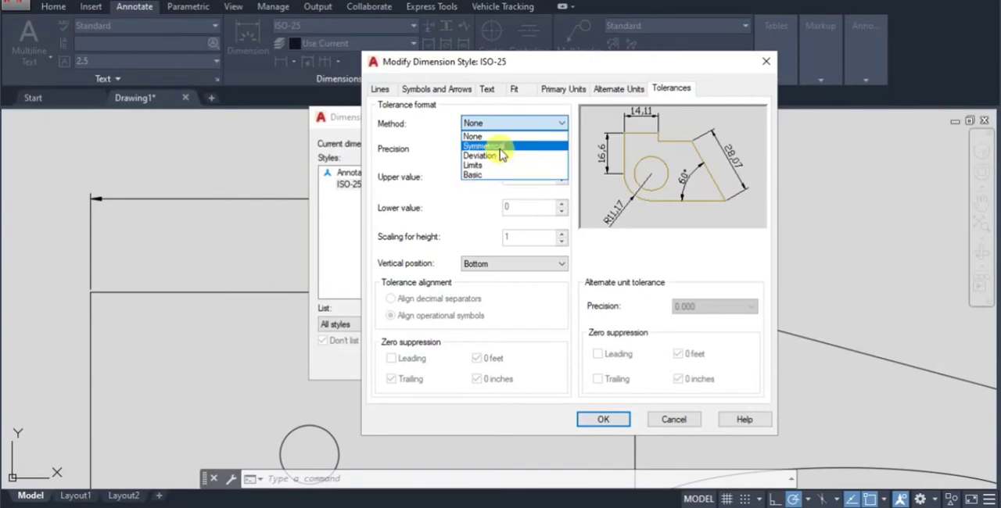
Give ISO-25 a Symmetrical tolerance with upper value 0.05 and confirm the style.
{"action": "left_click", "coordinate": [481, 147]}
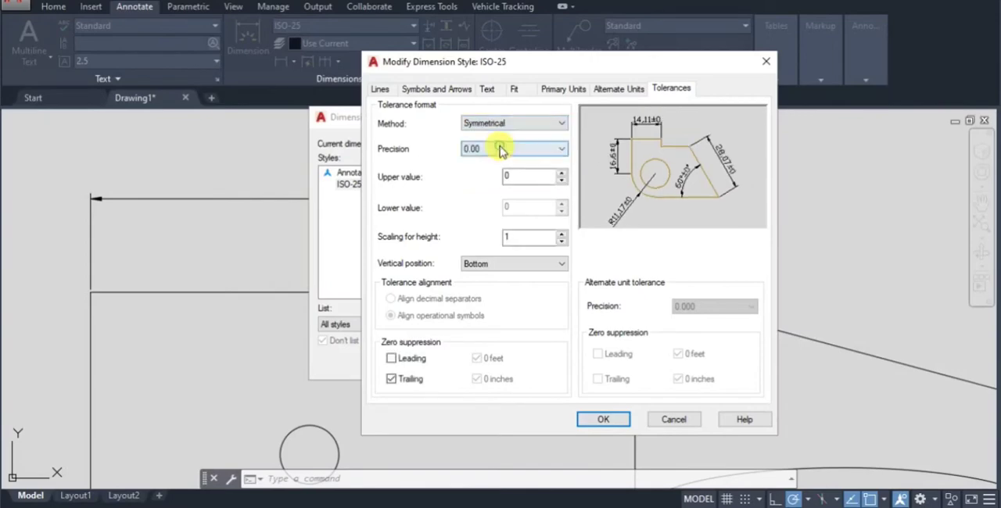
{"action": "mouse_move", "coordinate": [501, 149]}
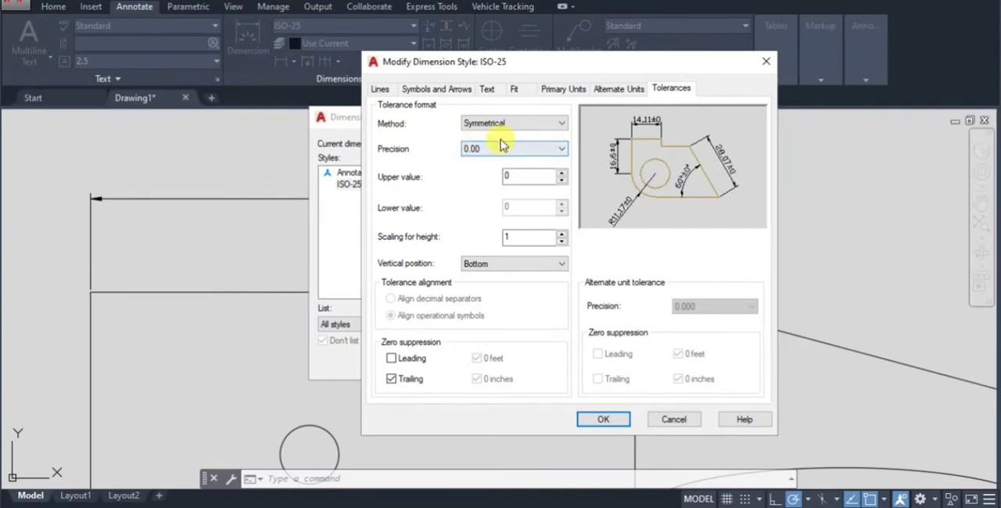
{"action": "left_click", "coordinate": [531, 175]}
{"action": "type", "text": ".05"}
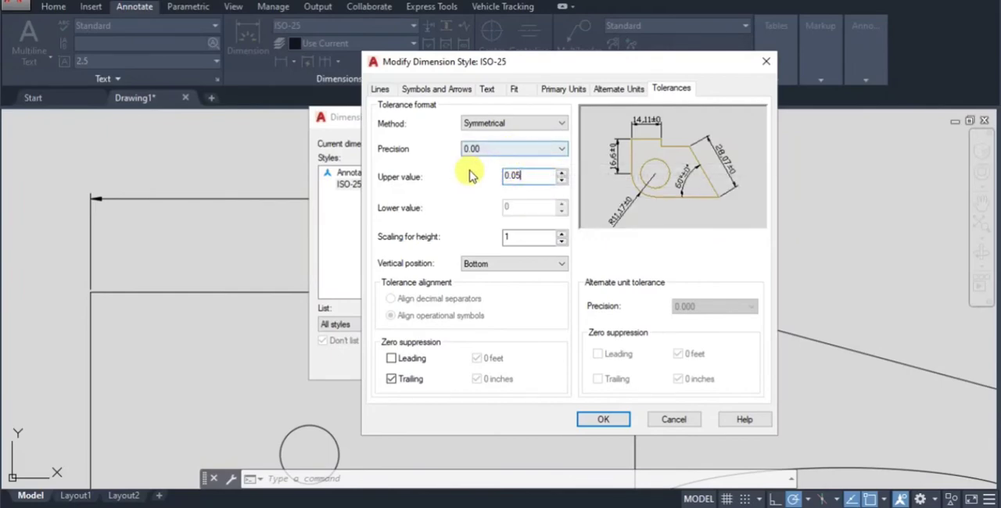
{"action": "left_click", "coordinate": [604, 419]}
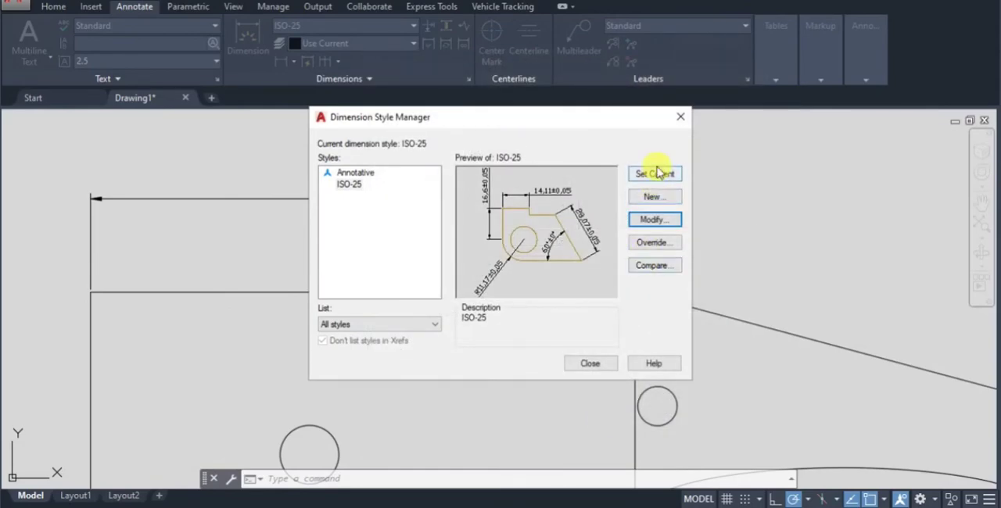
{"action": "mouse_move", "coordinate": [653, 197]}
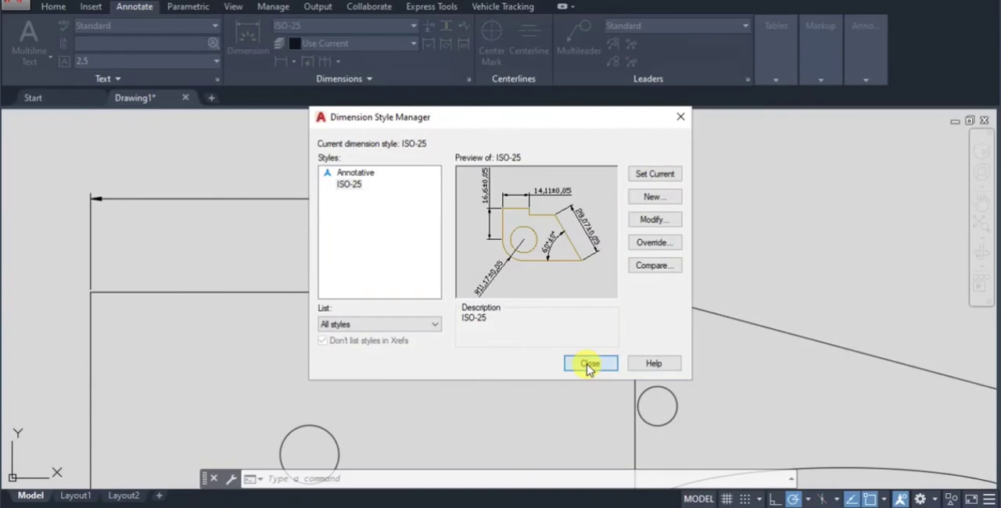
Close the Dimension Style Manager so the top dimension reads 124,7±0,05.
{"action": "left_click", "coordinate": [589, 363]}
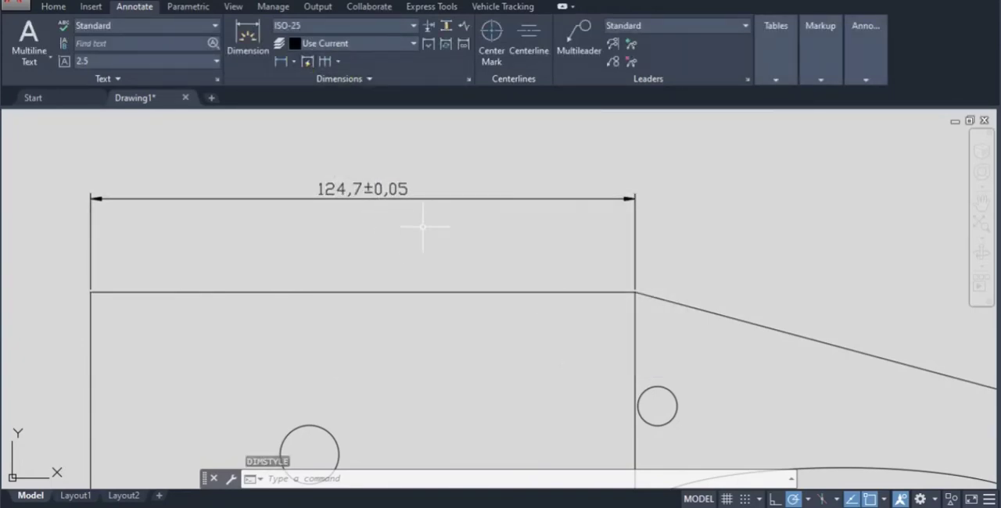
{"action": "mouse_move", "coordinate": [409, 235]}
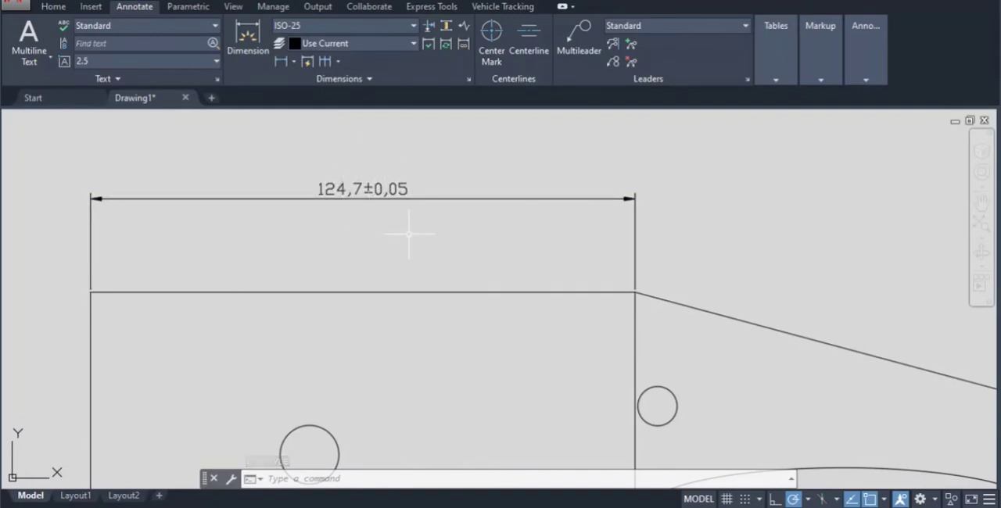